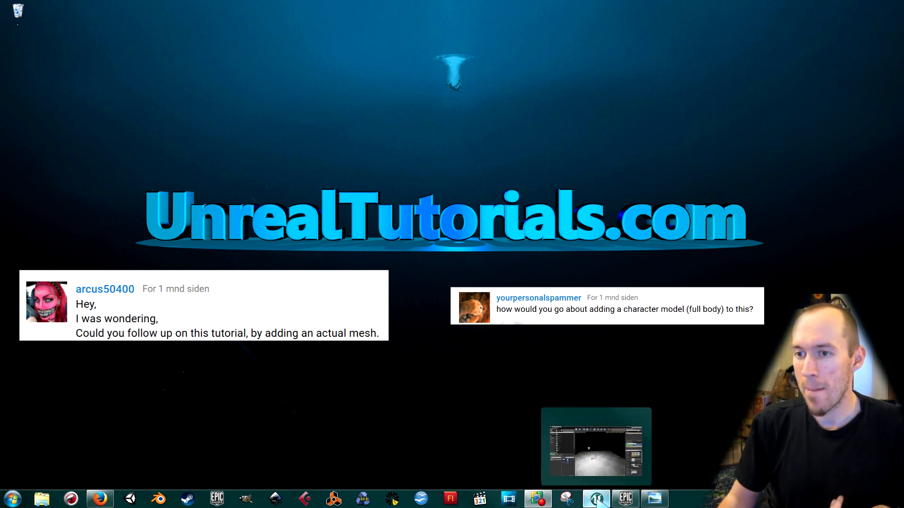
Step: Restore the Unreal Engine 4 editor window from the Windows taskbar
{"action": "left_click", "coordinate": [596, 447]}
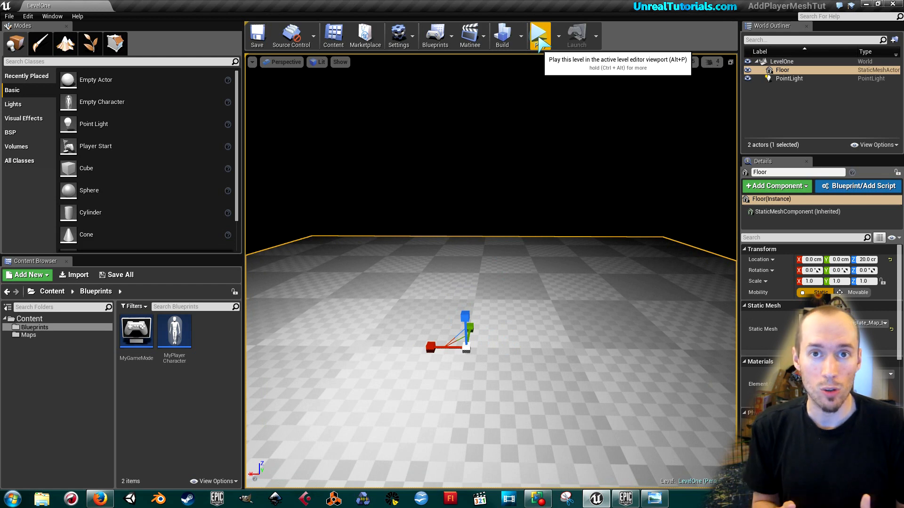
{"action": "left_click", "coordinate": [539, 35]}
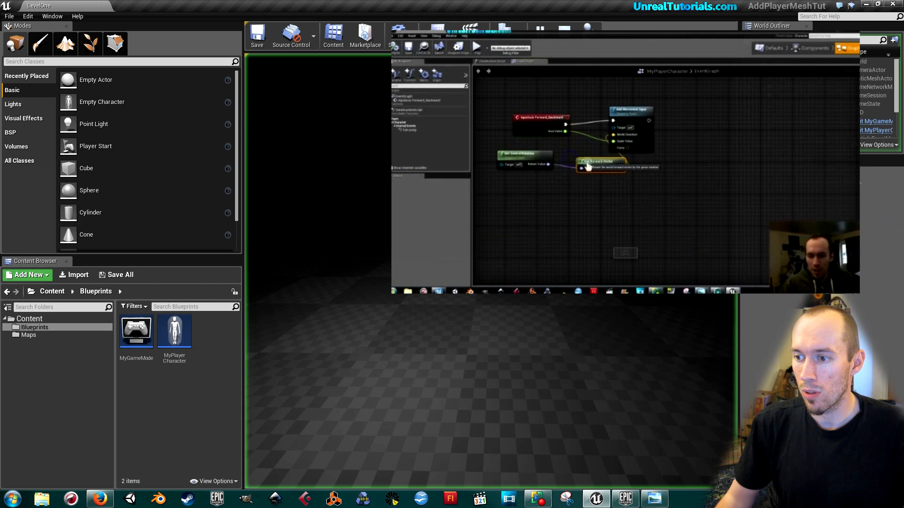
{"action": "left_click", "coordinate": [476, 47]}
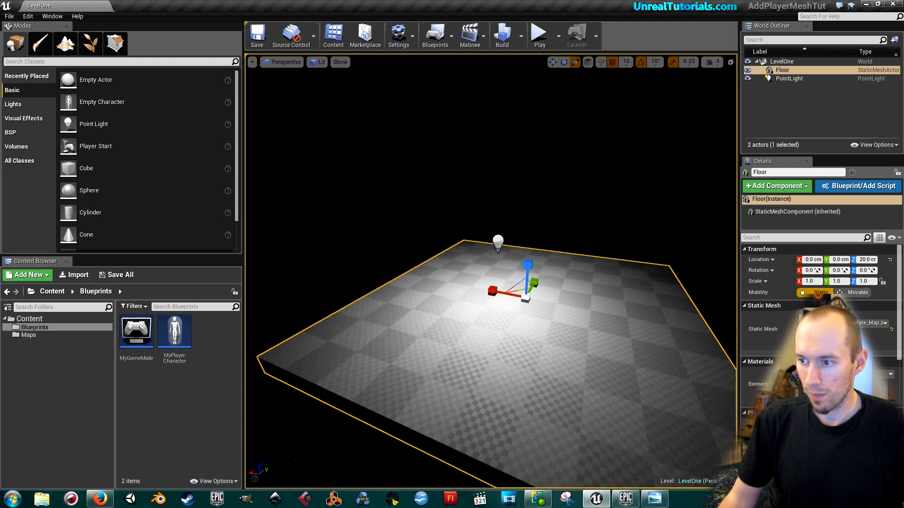
Step: Scale the floor to 2.25 by 1.75 and raise the point light to 320
{"action": "left_click_drag", "start_coordinate": [490, 291], "coordinate": [484, 282]}
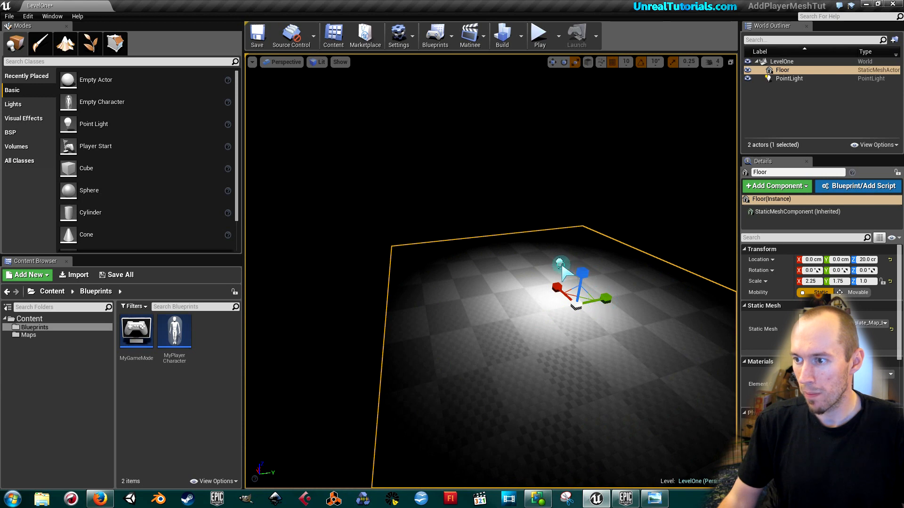
{"action": "left_click", "coordinate": [789, 79]}
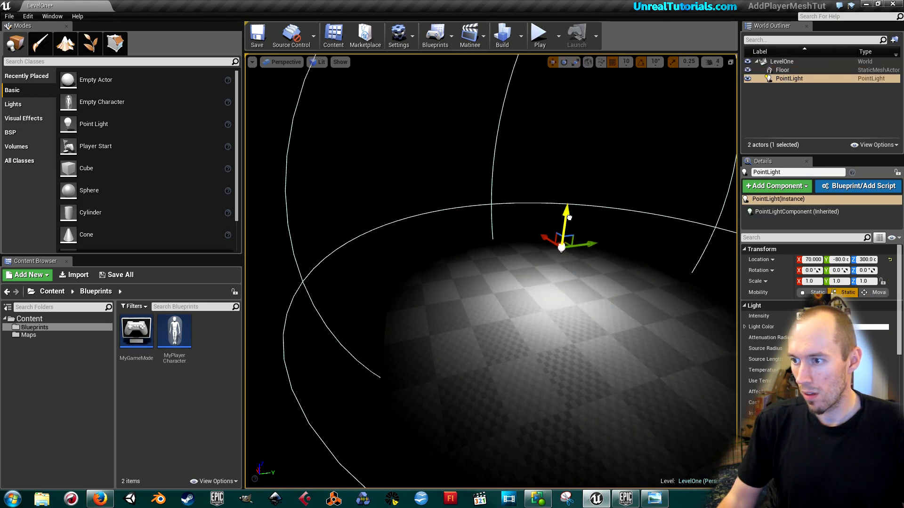
{"action": "left_click_drag", "start_coordinate": [566, 216], "coordinate": [516, 162]}
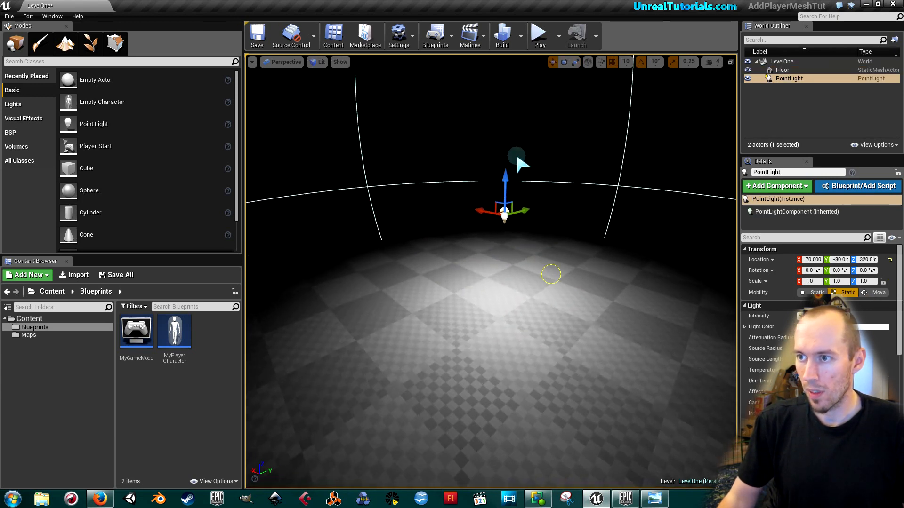
{"action": "left_click", "coordinate": [501, 35]}
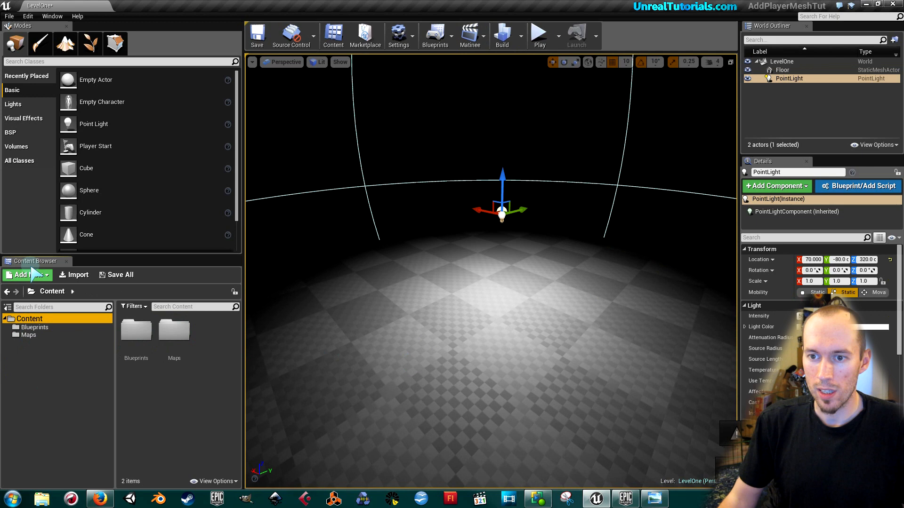
Step: Create a SkeletalMeshes folder under Content and open it
{"action": "left_click", "coordinate": [26, 275]}
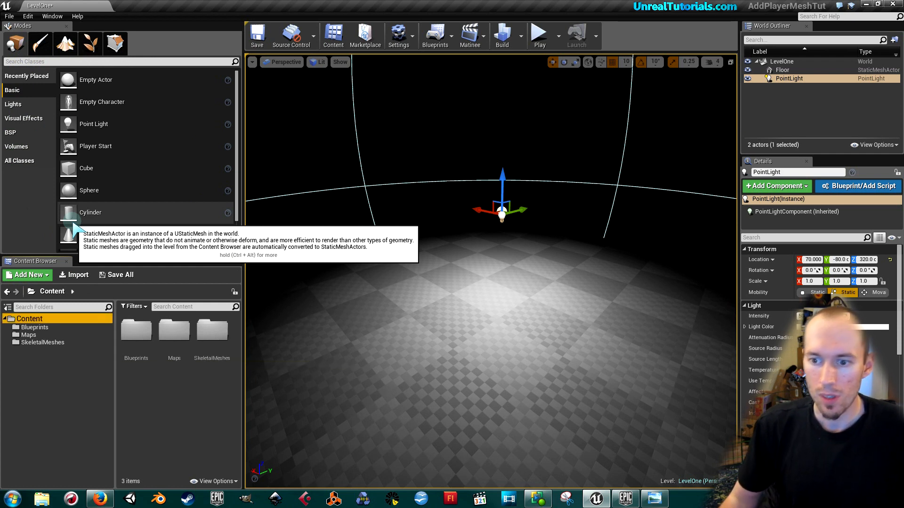
{"action": "left_click", "coordinate": [41, 341]}
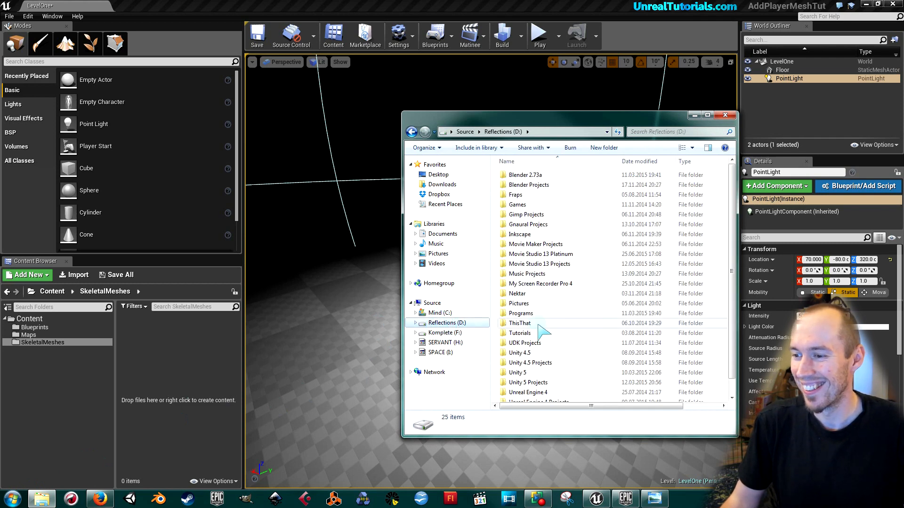
Step: Browse to the KillerDrone MeshPack folder and bring KillerDrone.fbx into SkeletalMeshes
{"action": "left_click", "coordinate": [519, 308]}
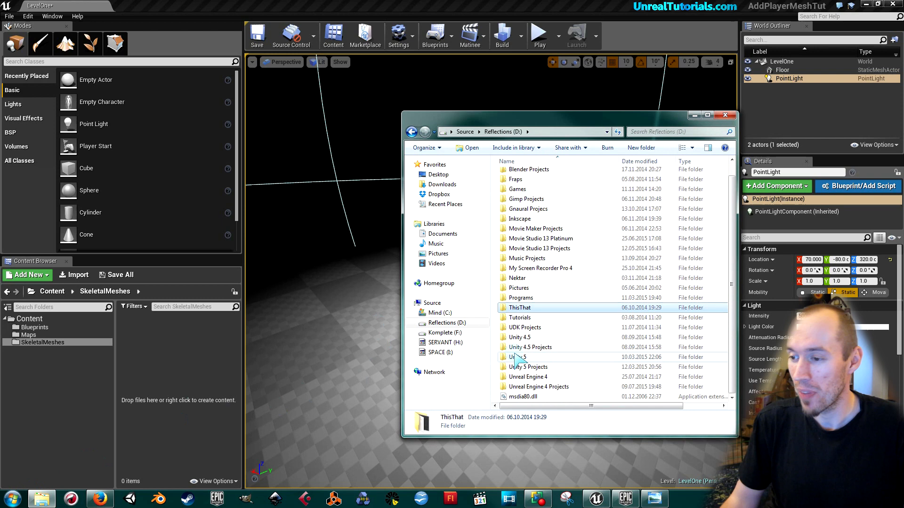
{"action": "left_click", "coordinate": [539, 387]}
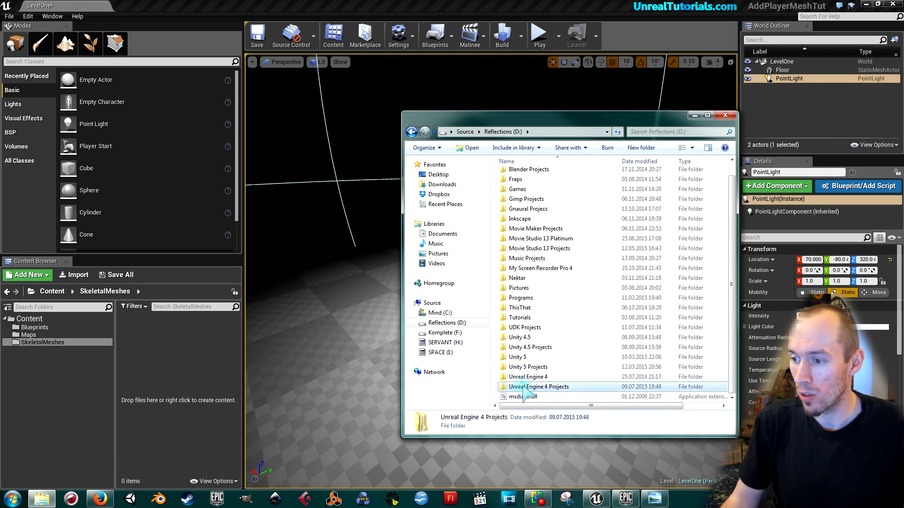
{"action": "double_click", "coordinate": [539, 387]}
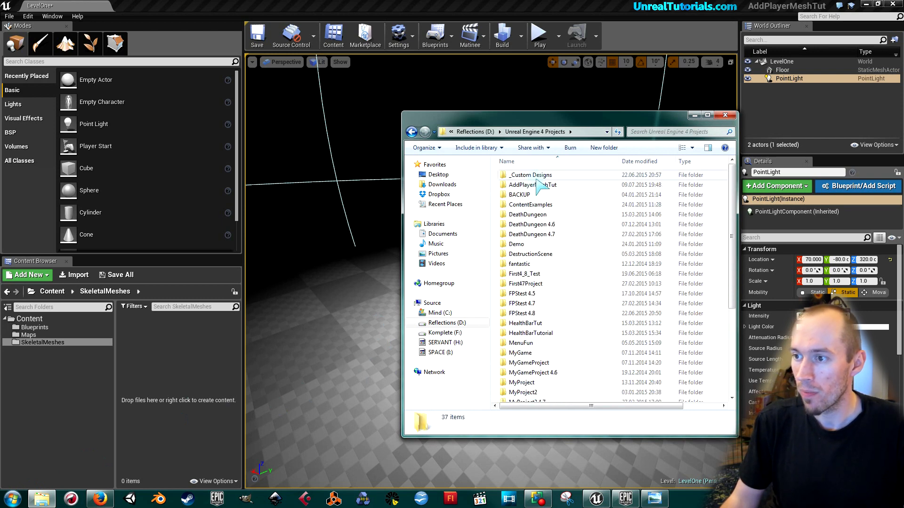
{"action": "double_click", "coordinate": [530, 175]}
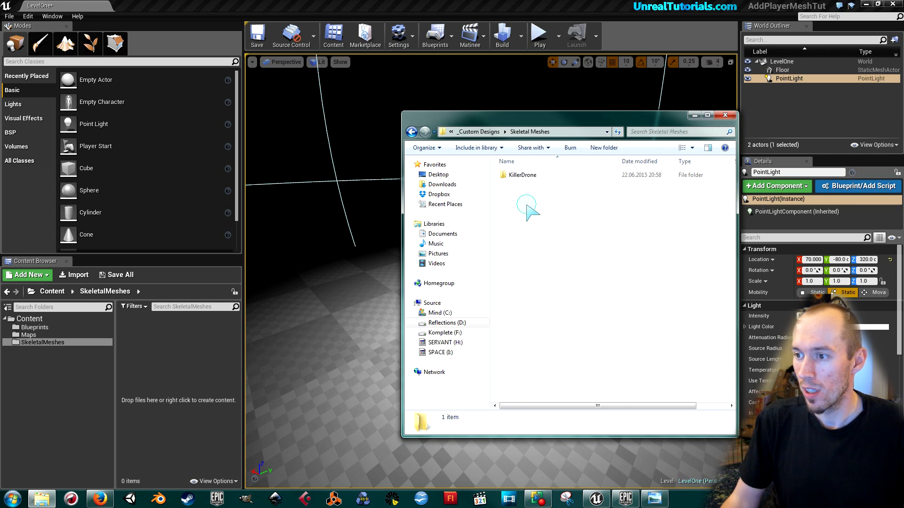
{"action": "double_click", "coordinate": [520, 174]}
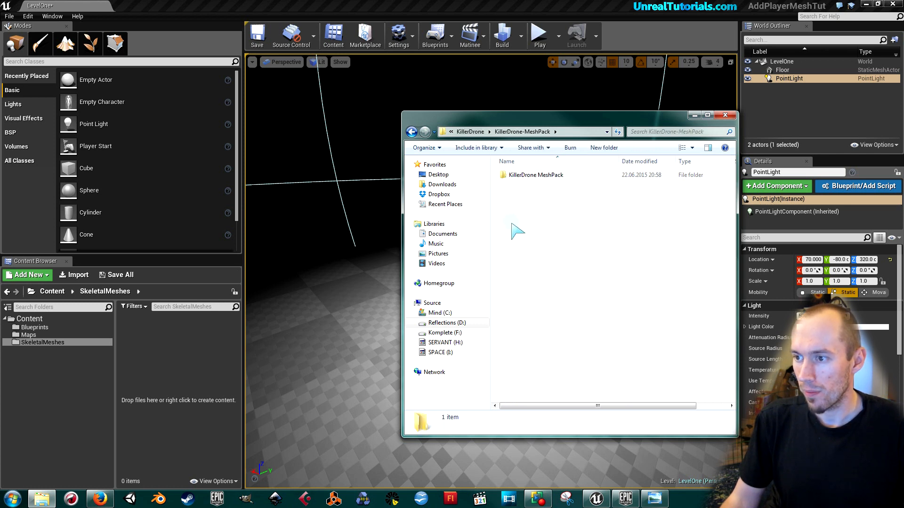
{"action": "double_click", "coordinate": [536, 175]}
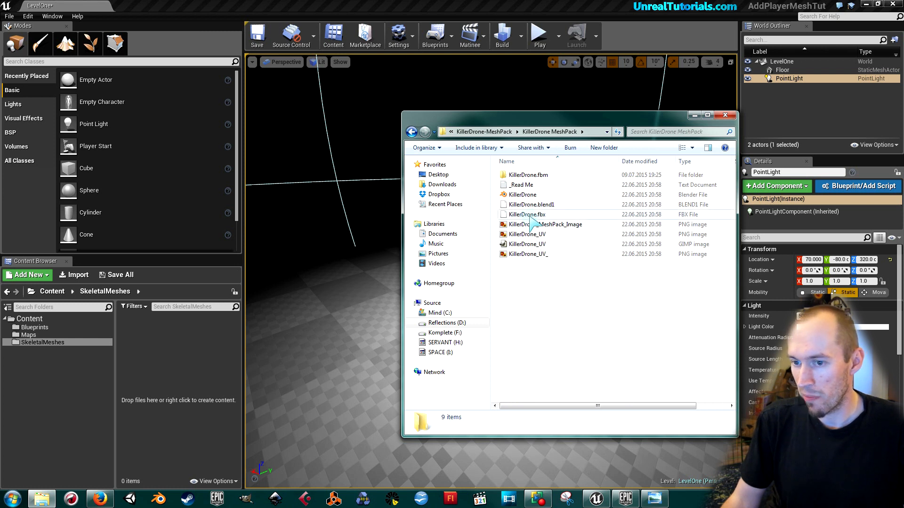
{"action": "left_click", "coordinate": [527, 215]}
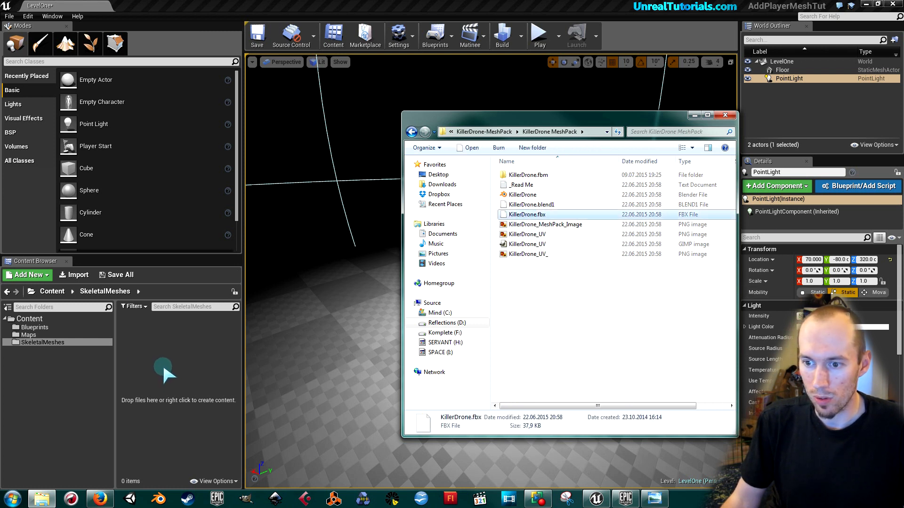
{"action": "double_click", "coordinate": [526, 214]}
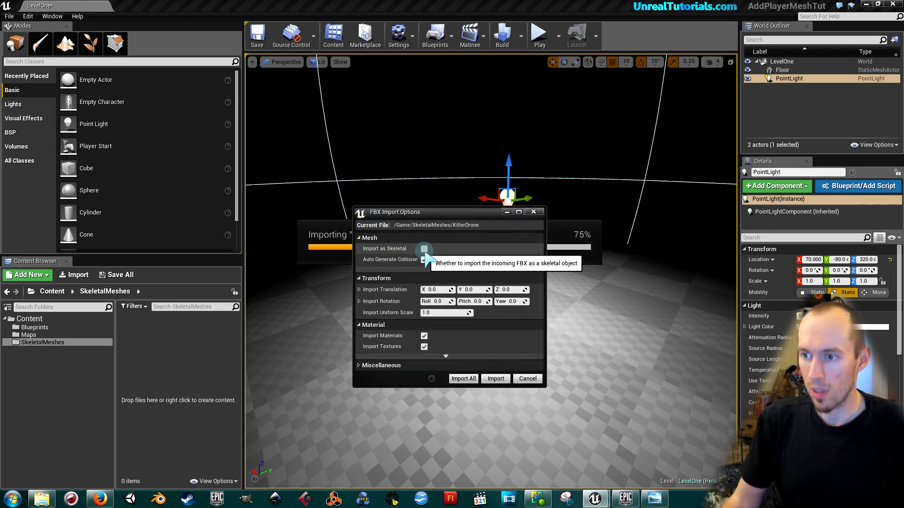
Step: Import KillerDrone as a skeletal mesh and save the level and drone assets
{"action": "left_click", "coordinate": [424, 249]}
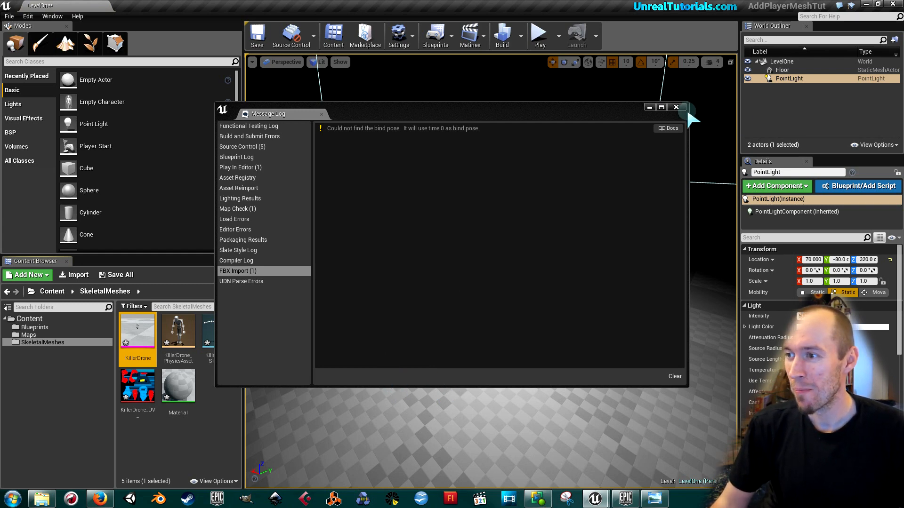
{"action": "left_click", "coordinate": [676, 107]}
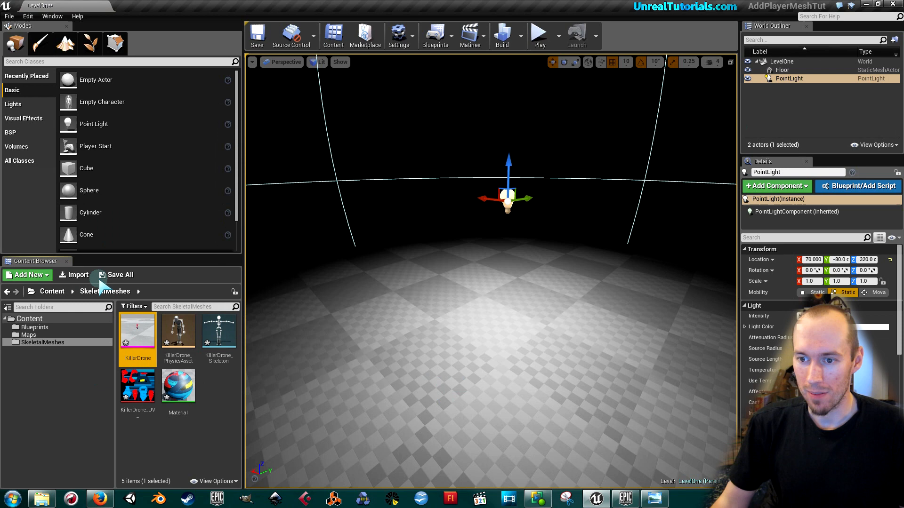
{"action": "left_click", "coordinate": [119, 275]}
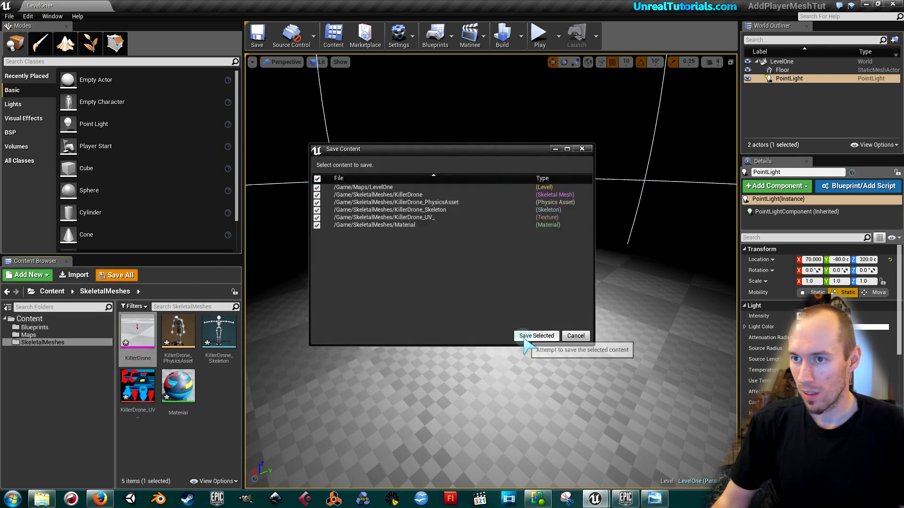
{"action": "left_click", "coordinate": [536, 336]}
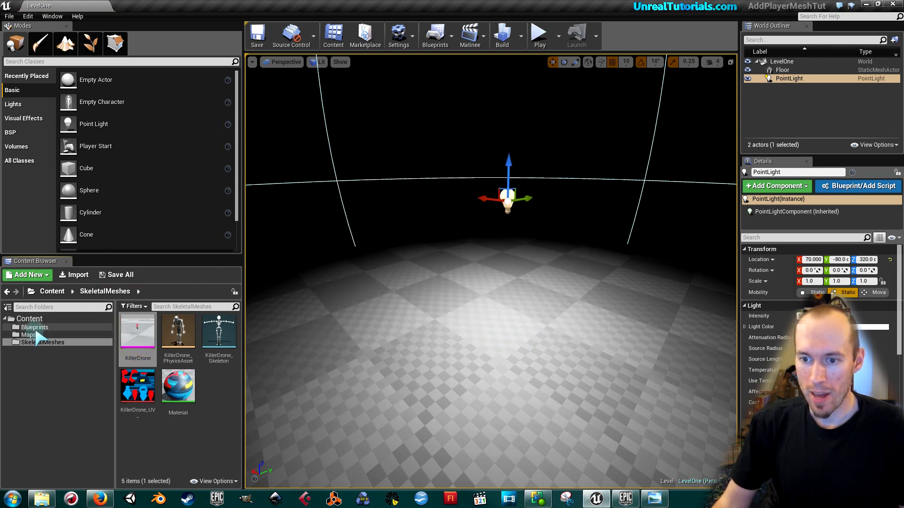
{"action": "left_click", "coordinate": [34, 326]}
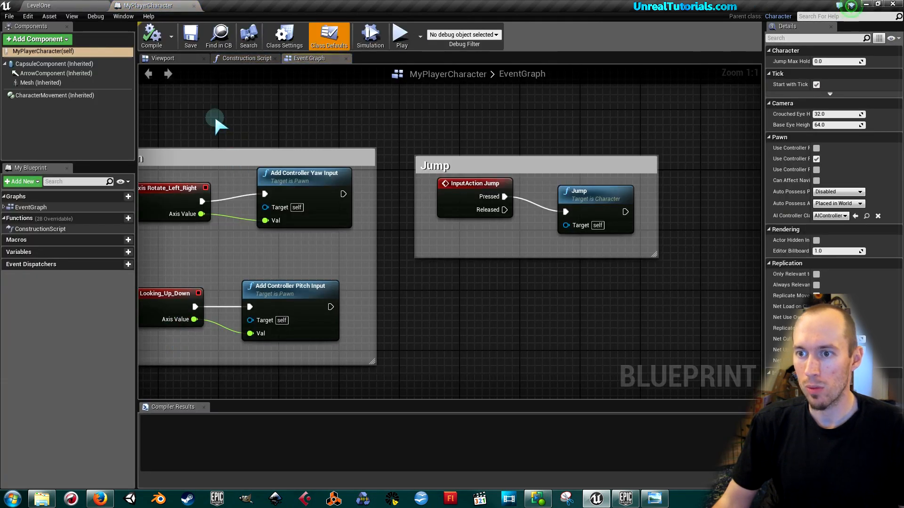
Step: Show MyPlayerCharacter's Viewport and open the Add Component list
{"action": "scroll", "scroll_direction": "down", "scroll_amount": 3}
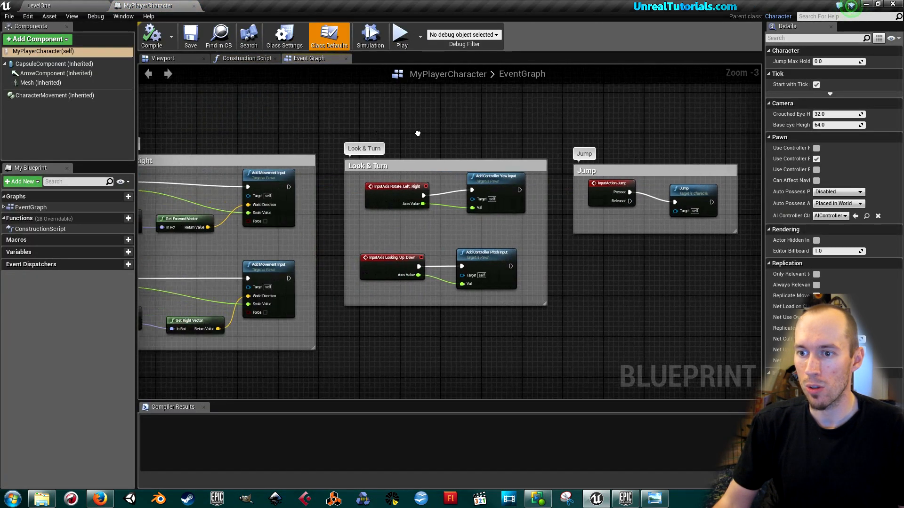
{"action": "left_click", "coordinate": [163, 57]}
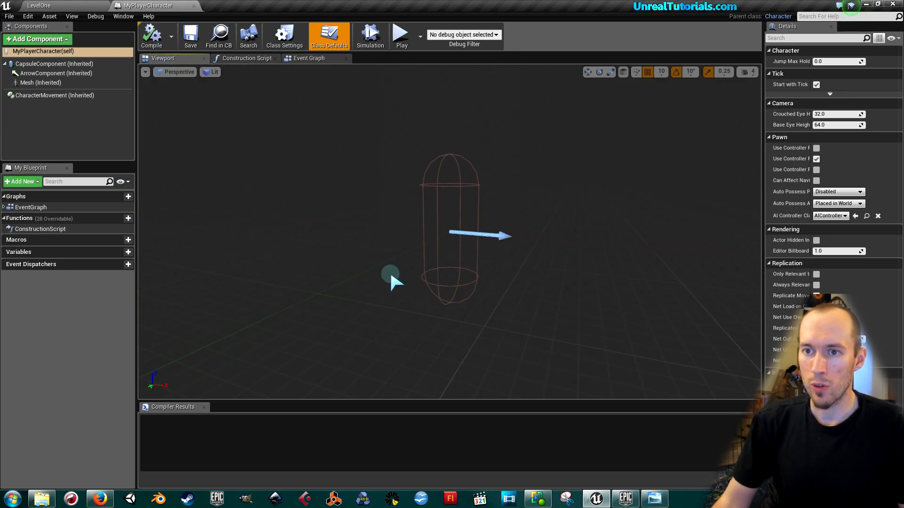
{"action": "mouse_move", "coordinate": [282, 267]}
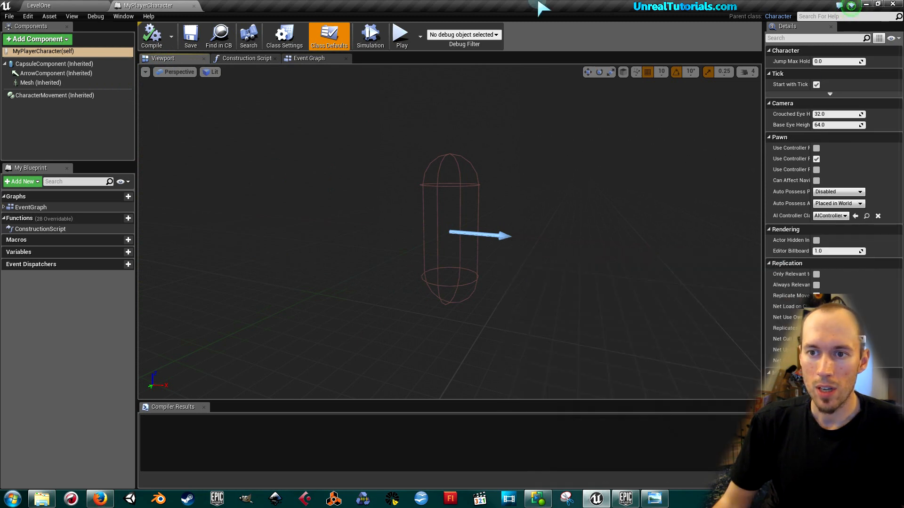
{"action": "left_click", "coordinate": [37, 38]}
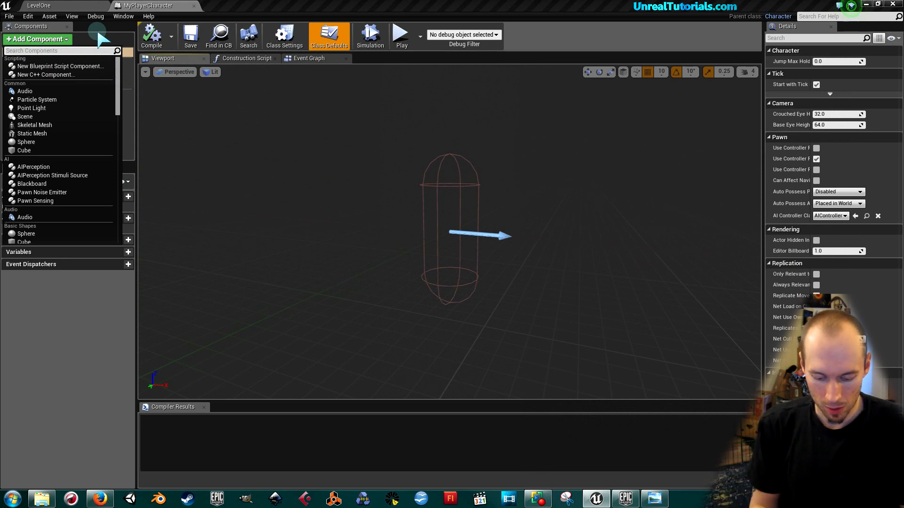
Step: Add a Spring Arm component and rename it CameraBoom
{"action": "type", "text": "arm"}
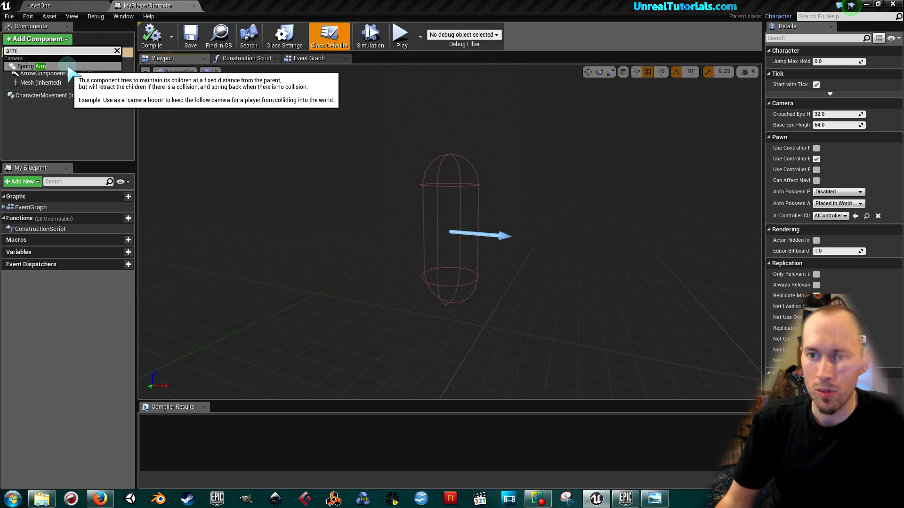
{"action": "left_click", "coordinate": [29, 66]}
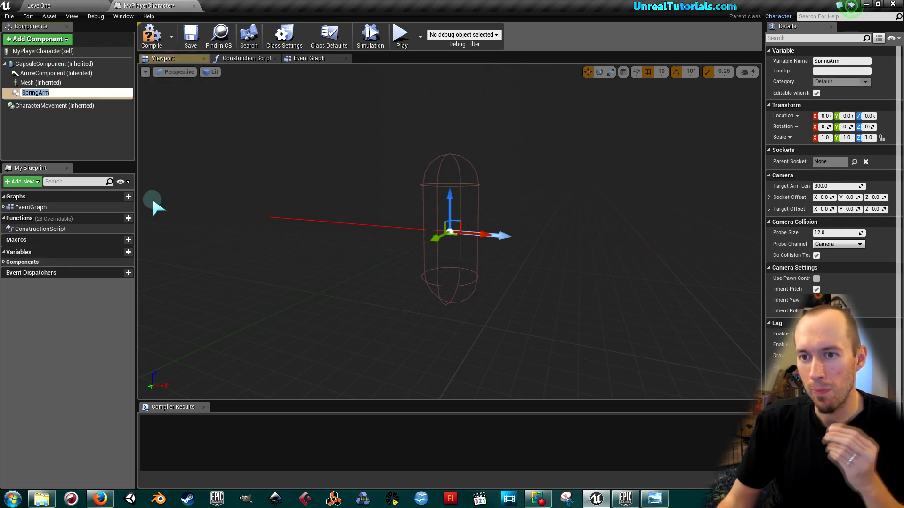
{"action": "mouse_move", "coordinate": [172, 214]}
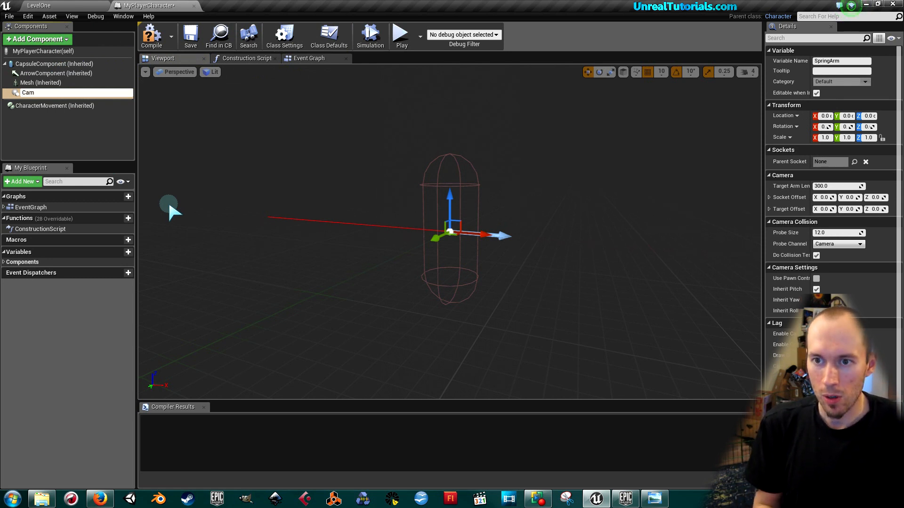
{"action": "type", "text": "CameraBoom"}
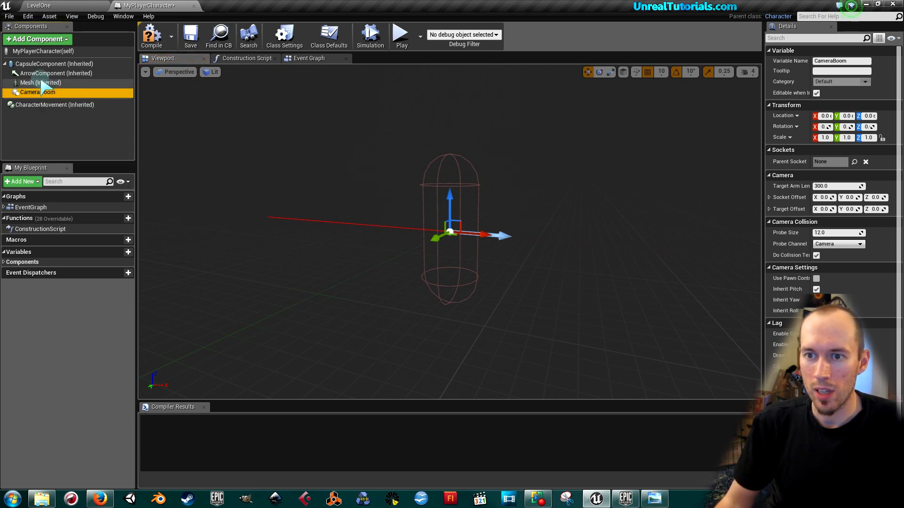
{"action": "left_click", "coordinate": [36, 39]}
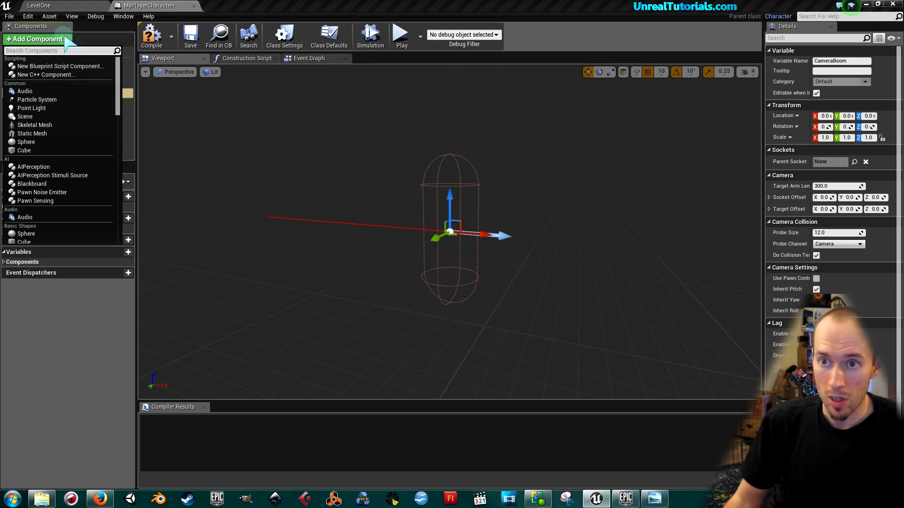
Step: Add a Camera component and pull it back behind the capsule
{"action": "type", "text": "cam"}
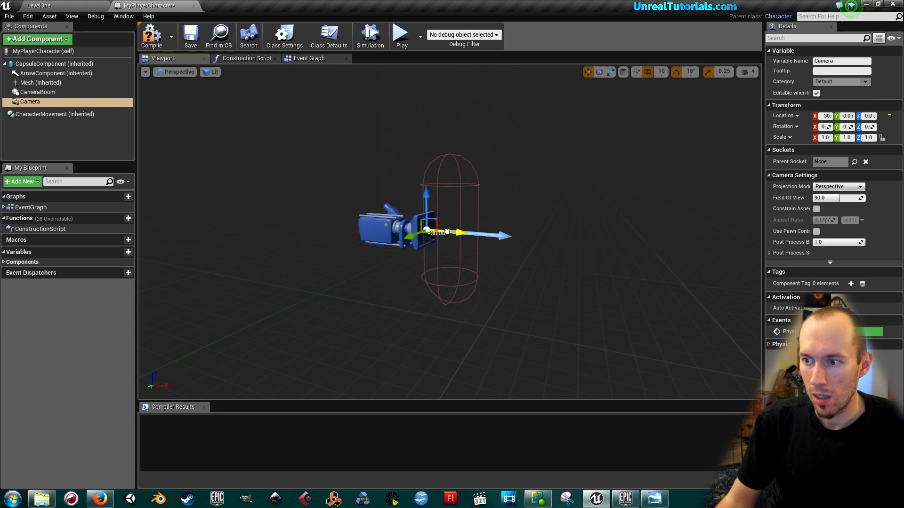
{"action": "left_click_drag", "start_coordinate": [432, 231], "coordinate": [230, 219]}
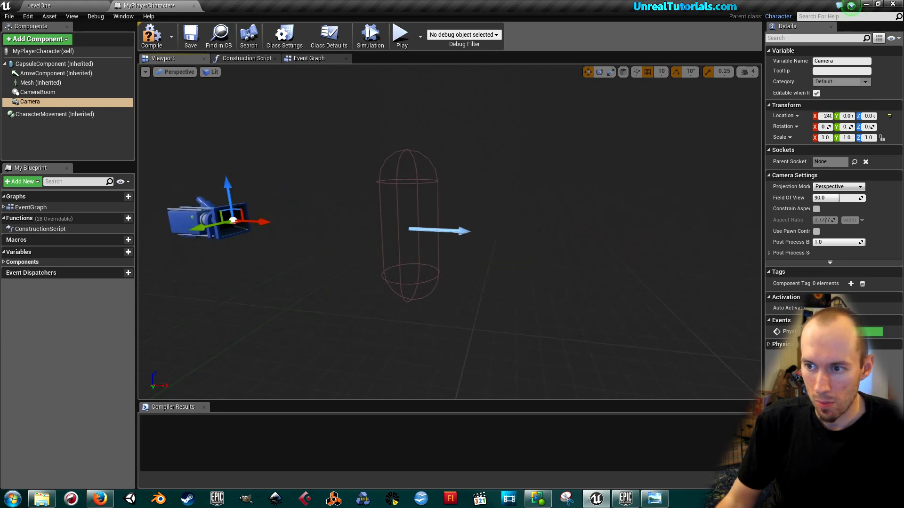
{"action": "left_click", "coordinate": [41, 82]}
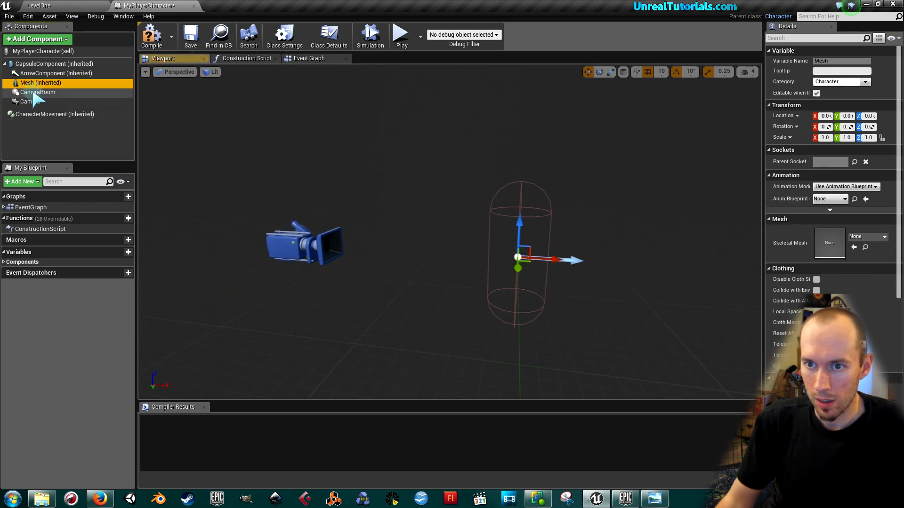
{"action": "left_click", "coordinate": [38, 92]}
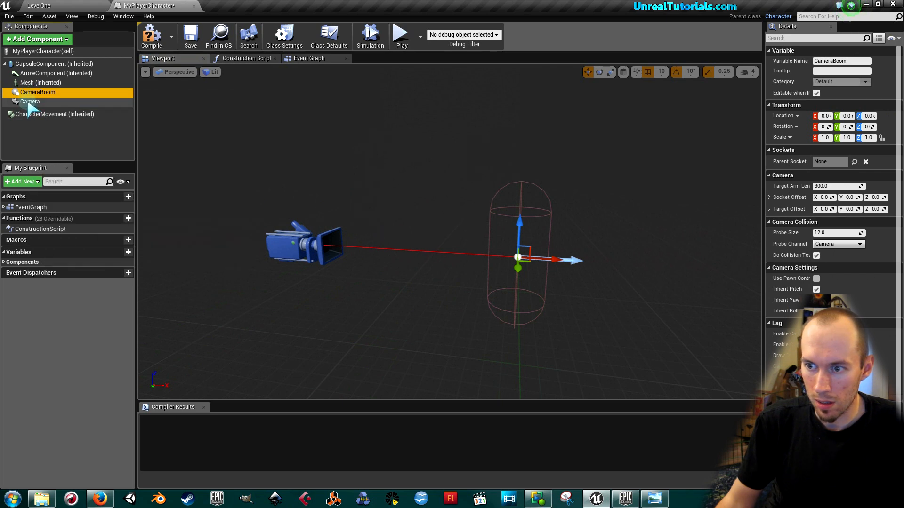
{"action": "left_click", "coordinate": [29, 102]}
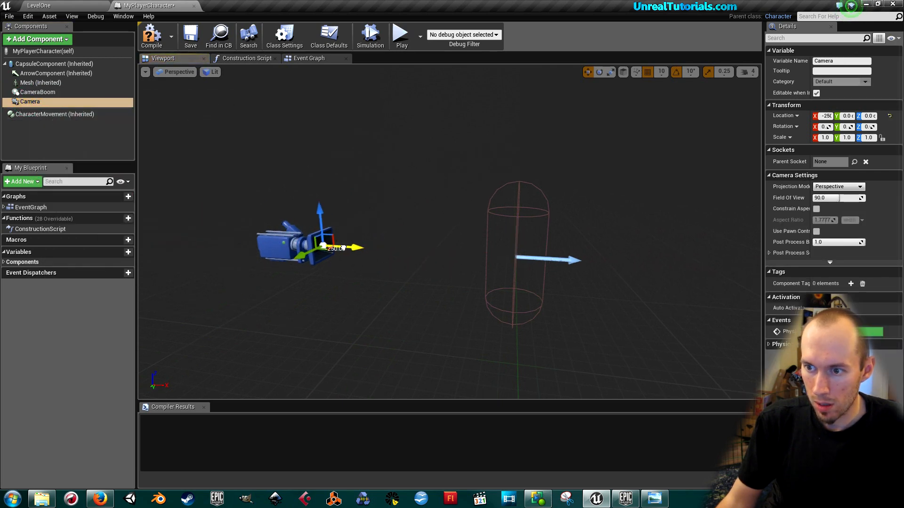
Step: Move CameraBoom back to about -120 X and attach the Camera under it
{"action": "left_click", "coordinate": [40, 83]}
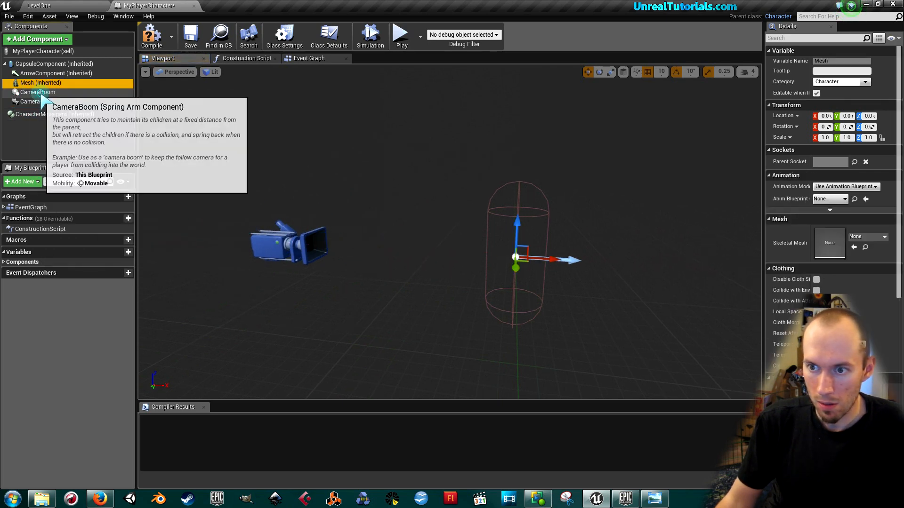
{"action": "left_click", "coordinate": [38, 93]}
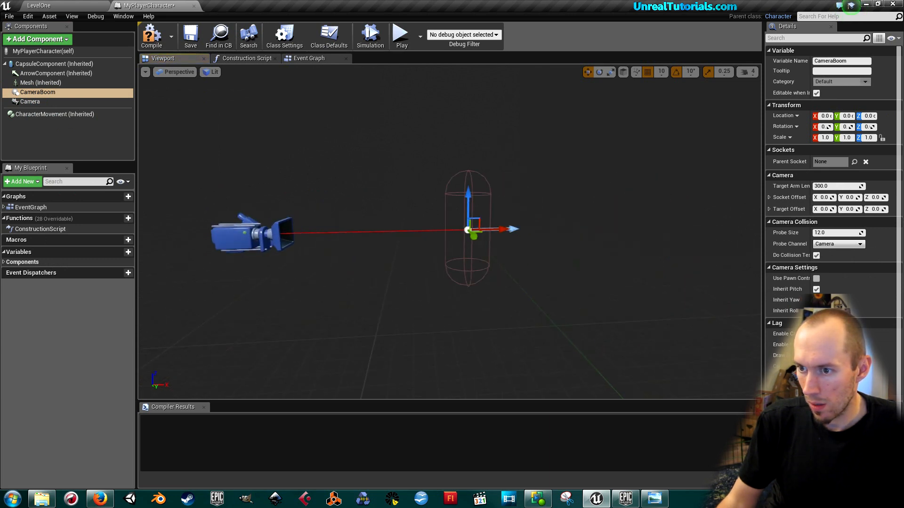
{"action": "left_click_drag", "start_coordinate": [510, 228], "coordinate": [469, 230]}
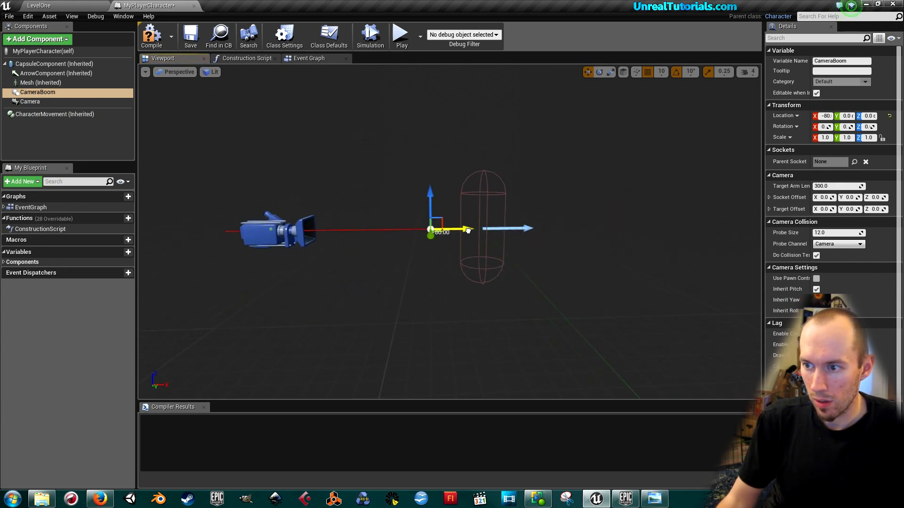
{"action": "left_click_drag", "start_coordinate": [461, 229], "coordinate": [527, 229]}
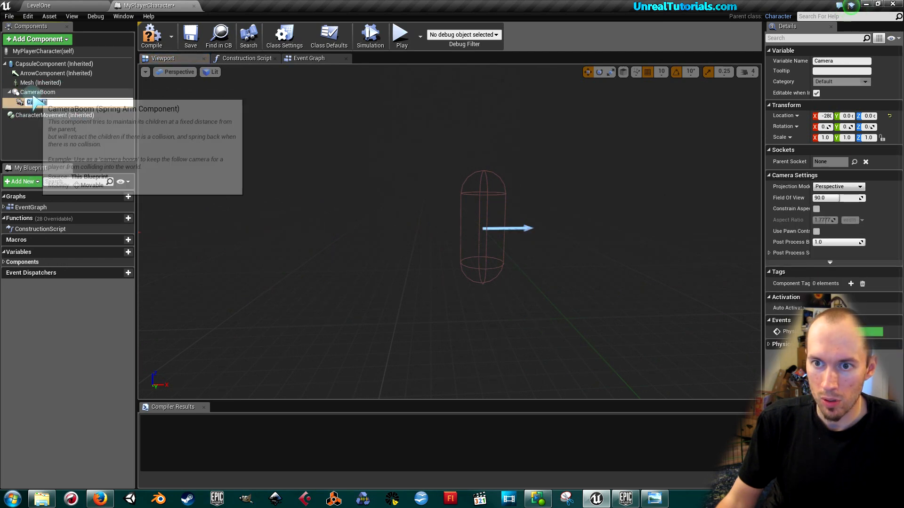
{"action": "left_click", "coordinate": [39, 92]}
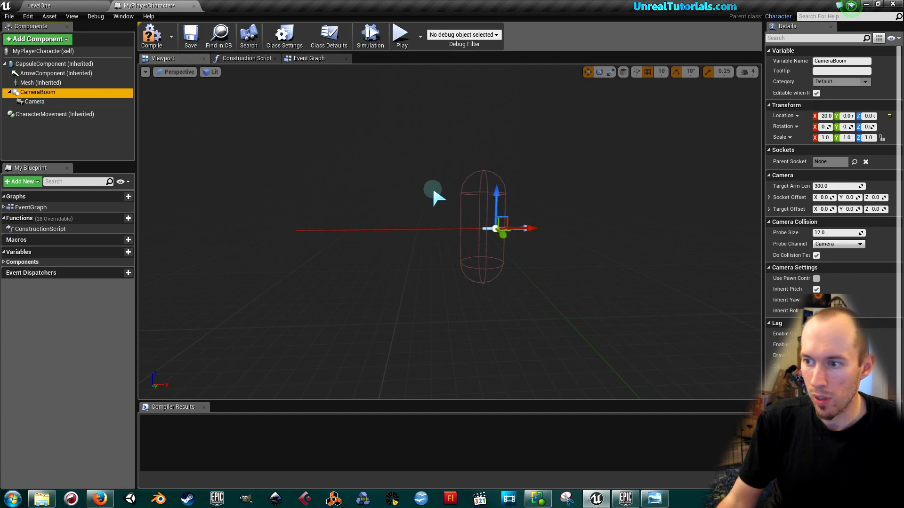
{"action": "left_click", "coordinate": [34, 102]}
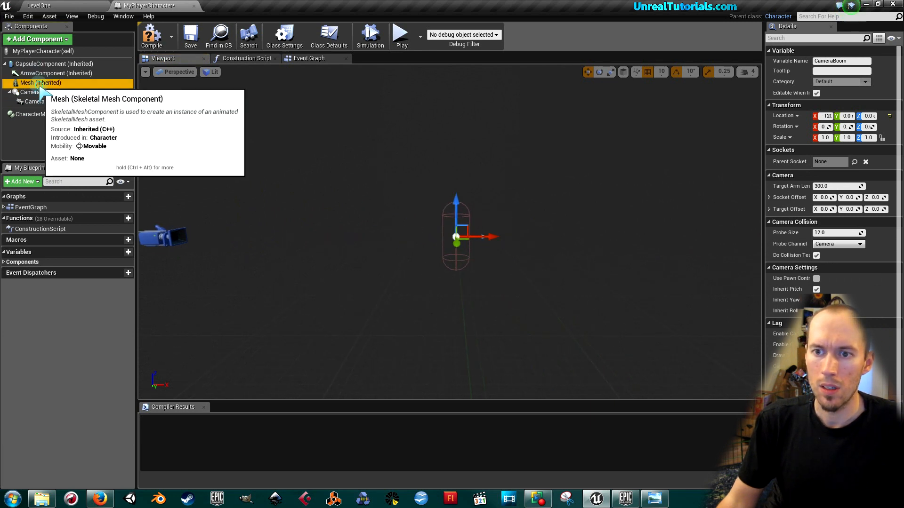
Step: Assign KillerDrone to Mesh (Inherited), with scale 30 and Z location -90
{"action": "left_click", "coordinate": [41, 82]}
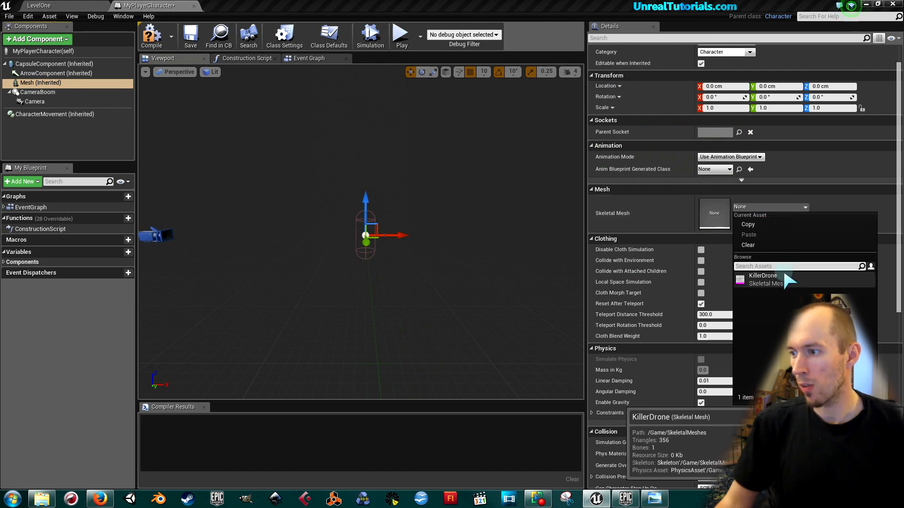
{"action": "left_click", "coordinate": [763, 279]}
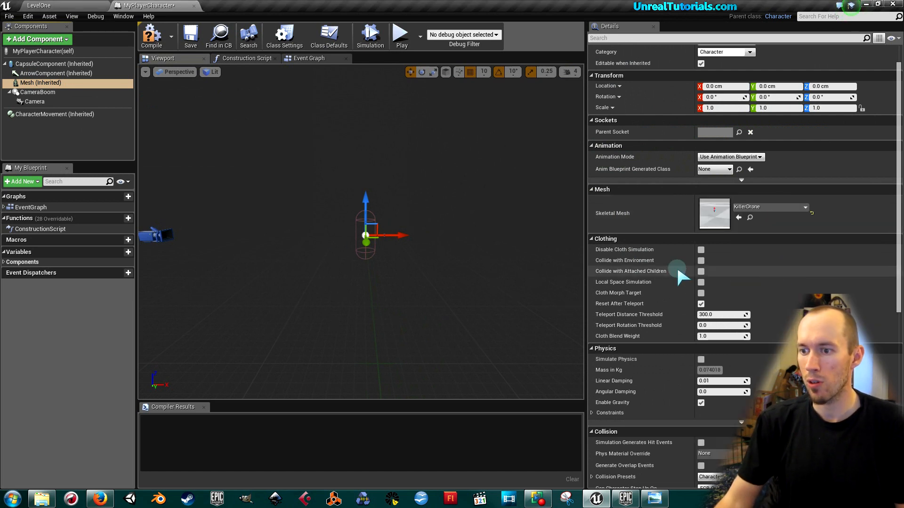
{"action": "mouse_move", "coordinate": [724, 107]}
{"action": "type", "text": "-90"}
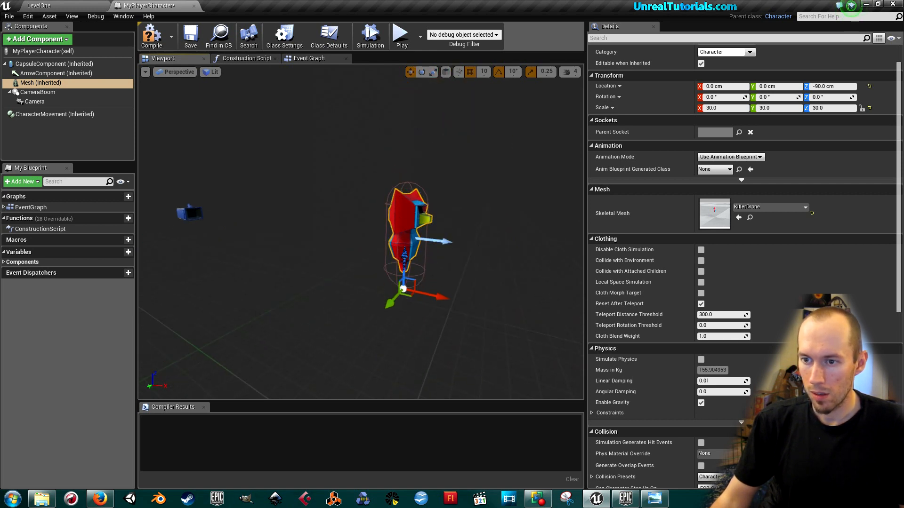
{"action": "left_click", "coordinate": [38, 92]}
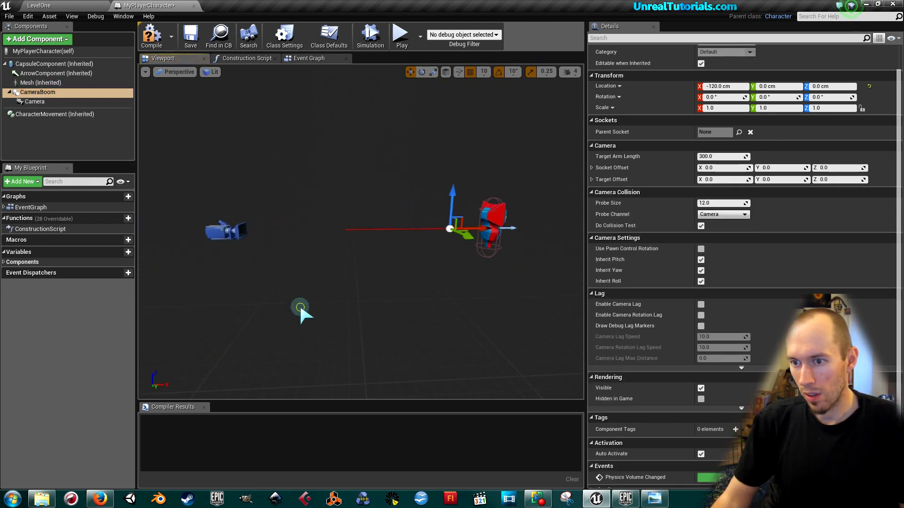
{"action": "mouse_move", "coordinate": [519, 210]}
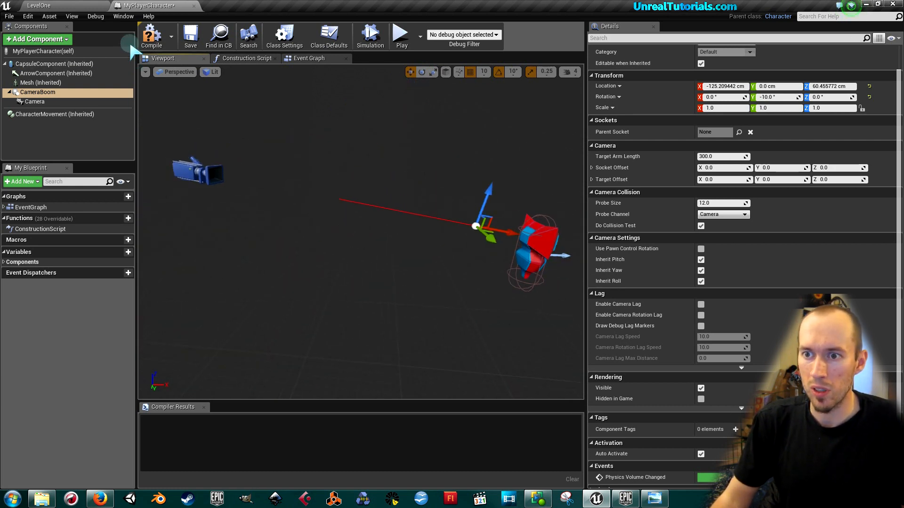
Step: Compile MyPlayerCharacter with the boom at Z 60, pitch -10, and return to LevelOne
{"action": "left_click", "coordinate": [152, 36]}
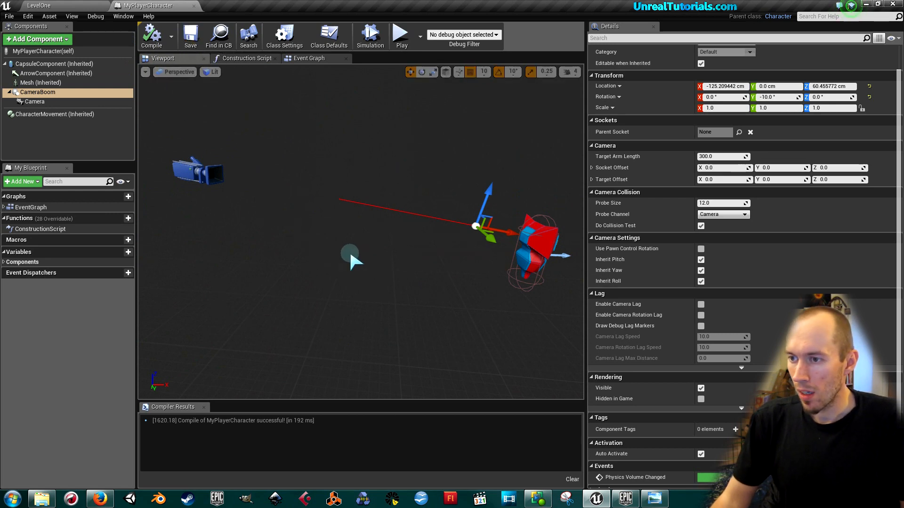
{"action": "left_click", "coordinate": [39, 6]}
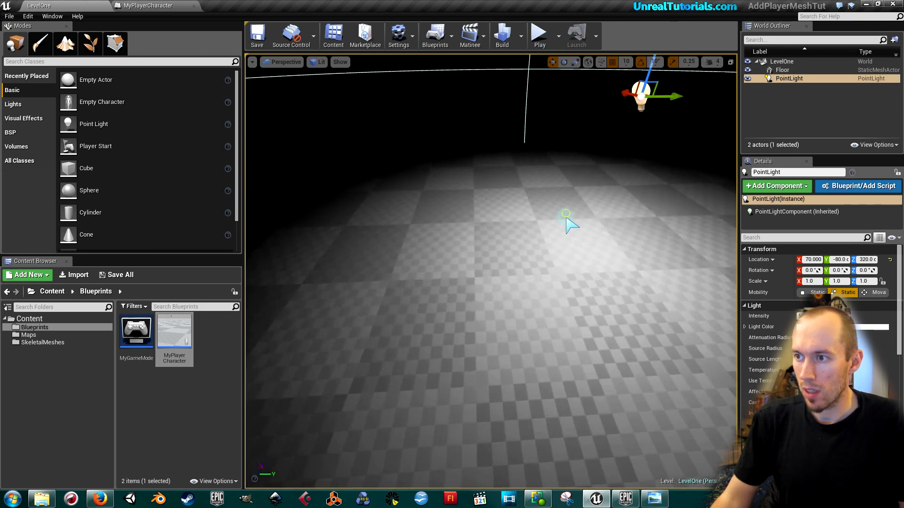
{"action": "left_click", "coordinate": [537, 32]}
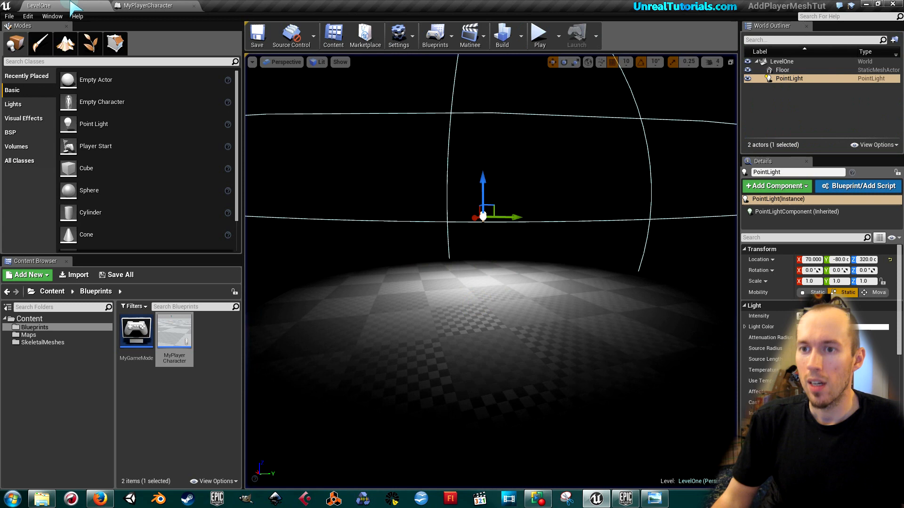
{"action": "left_click", "coordinate": [148, 6]}
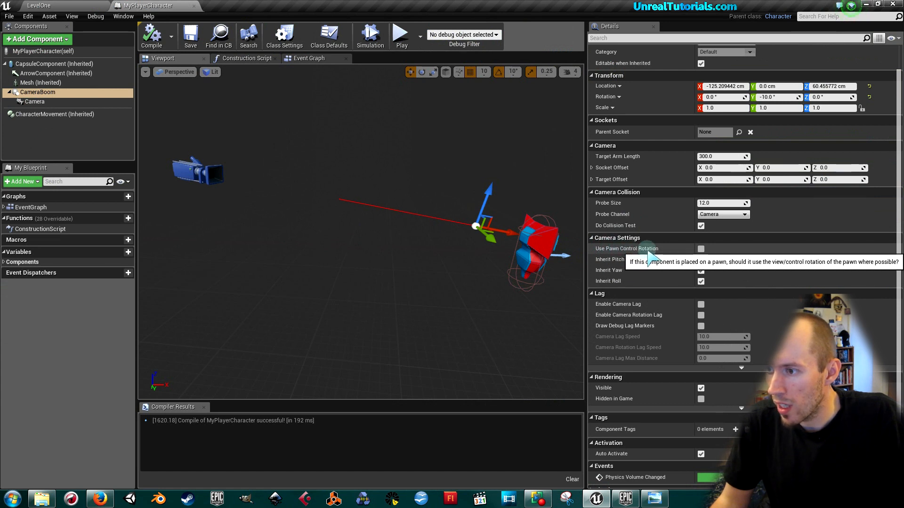
Step: Enable Use Pawn Control Rotation on CameraBoom, recompile, and return to LevelOne
{"action": "left_click", "coordinate": [701, 249]}
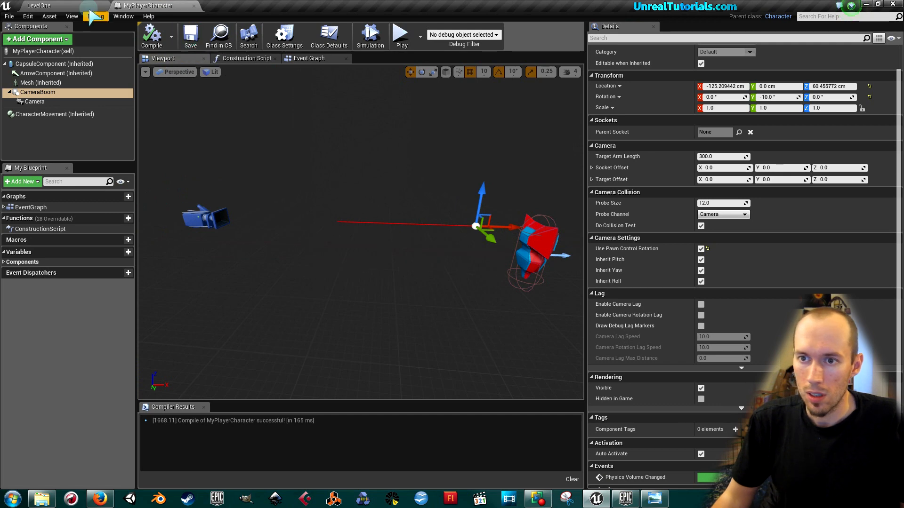
{"action": "left_click", "coordinate": [38, 5]}
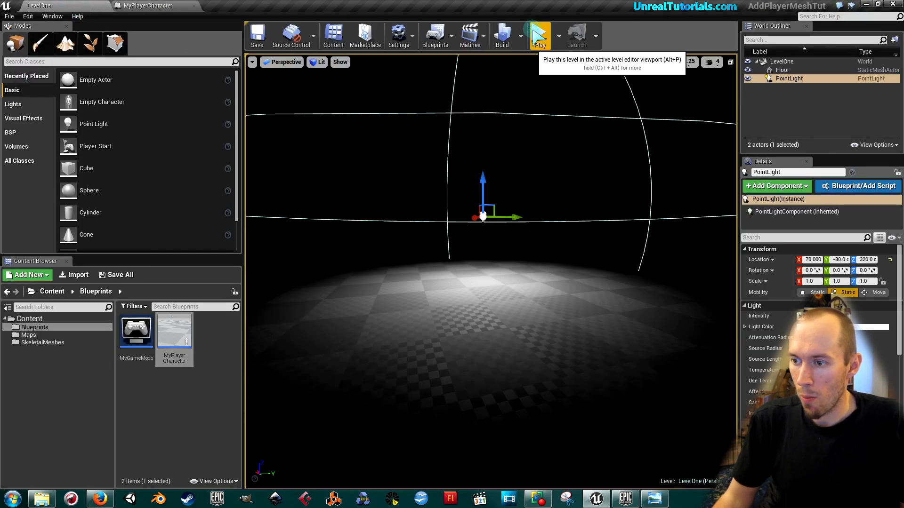
Step: Play-test LevelOne, then return to the MyPlayerCharacter blueprint
{"action": "left_click", "coordinate": [539, 33]}
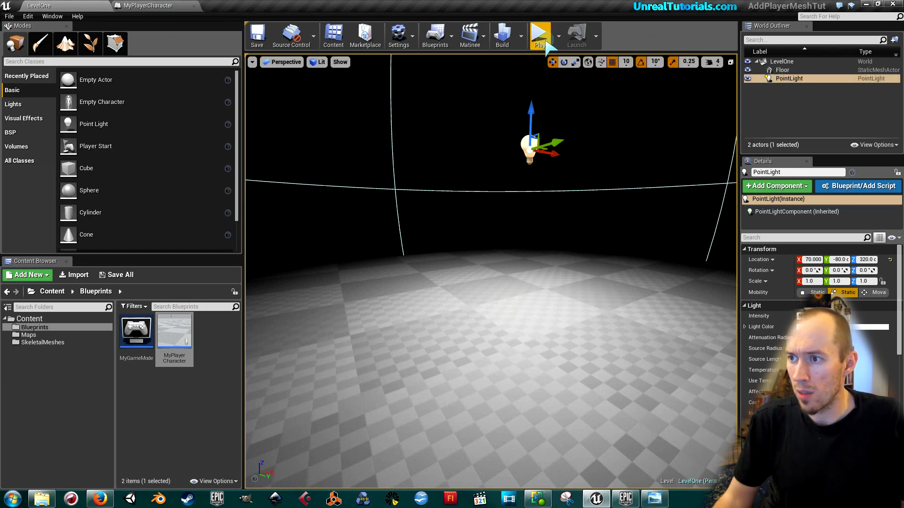
{"action": "left_click", "coordinate": [539, 36]}
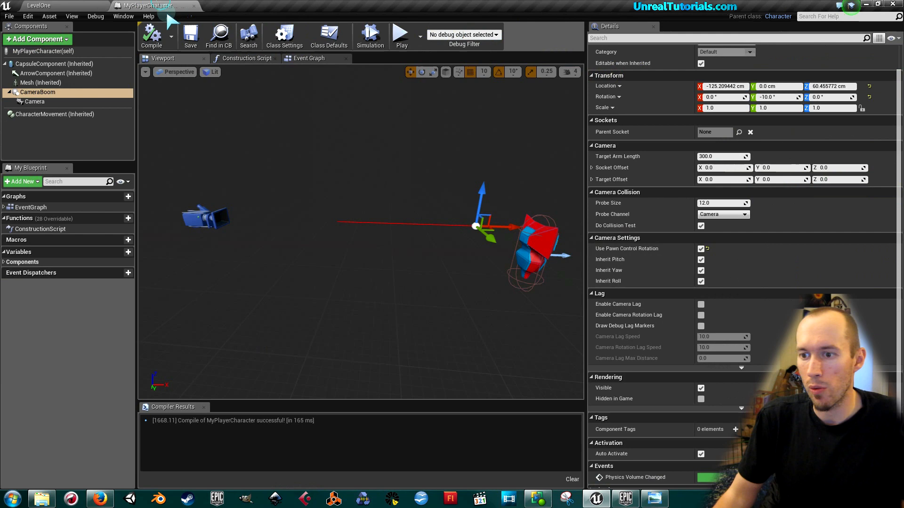
Step: Inspect the Camera and CameraBoom component settings, then go back to LevelOne
{"action": "left_click", "coordinate": [34, 101]}
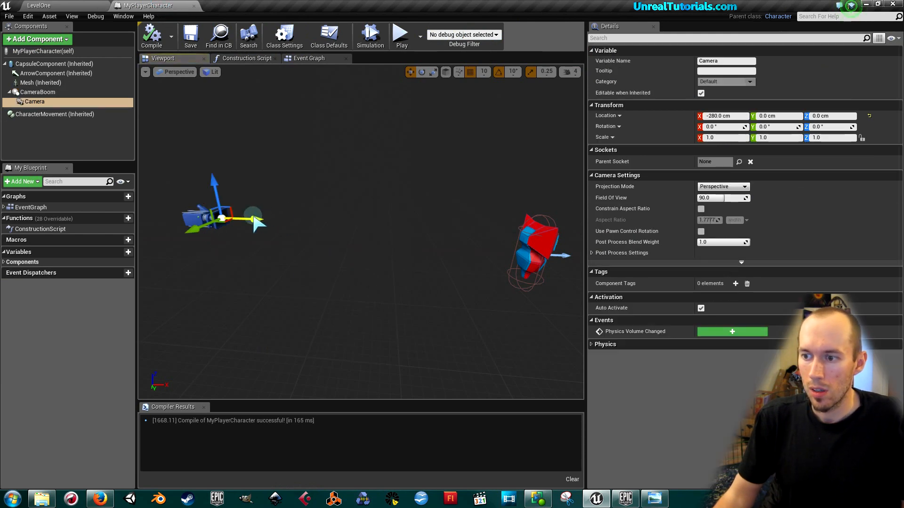
{"action": "left_click", "coordinate": [38, 92]}
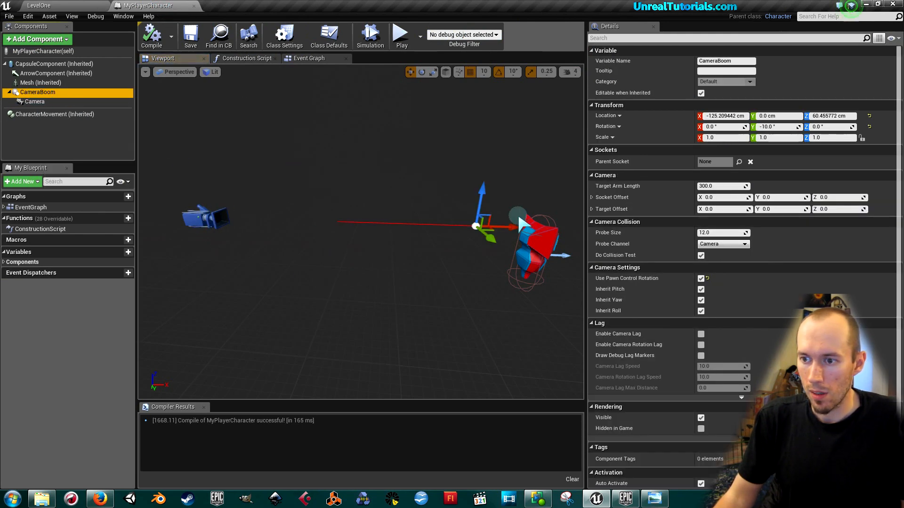
{"action": "left_click", "coordinate": [35, 102]}
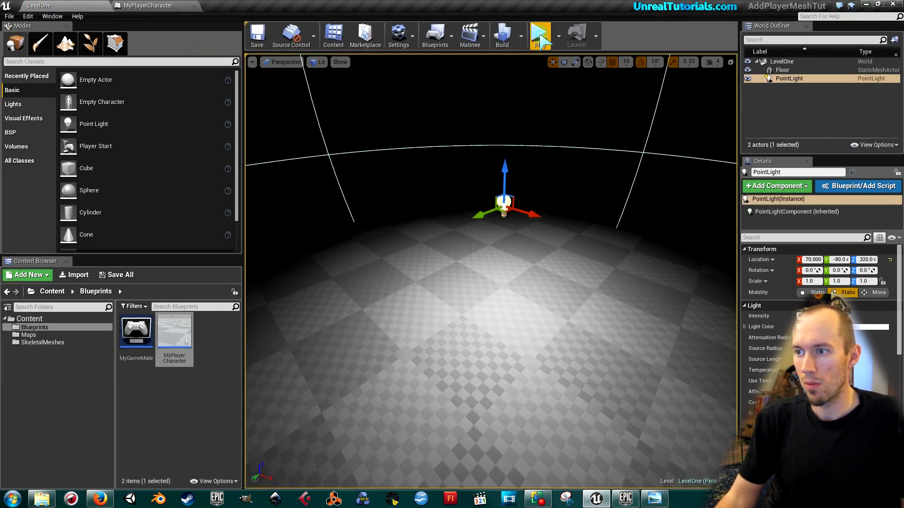
Step: Play-test LevelOne with the drone character, taking control, then stop the session
{"action": "left_click", "coordinate": [539, 35]}
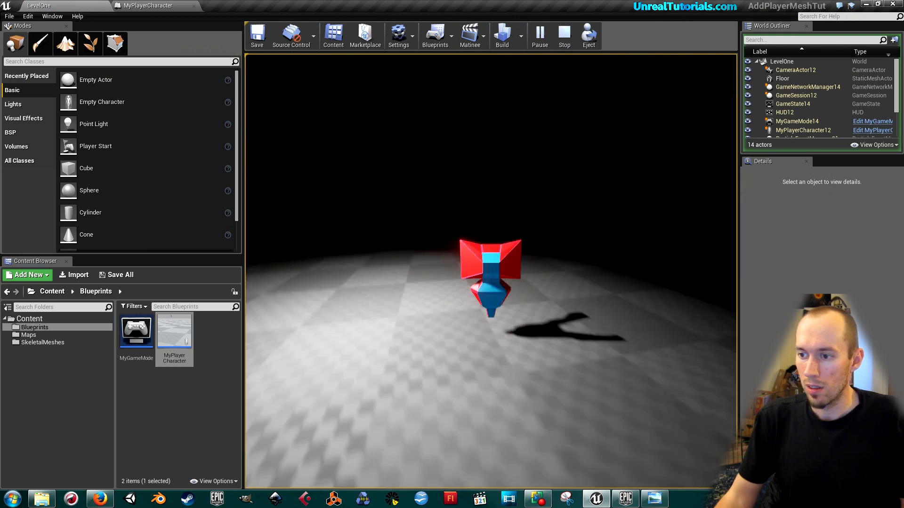
{"action": "left_click", "coordinate": [538, 32]}
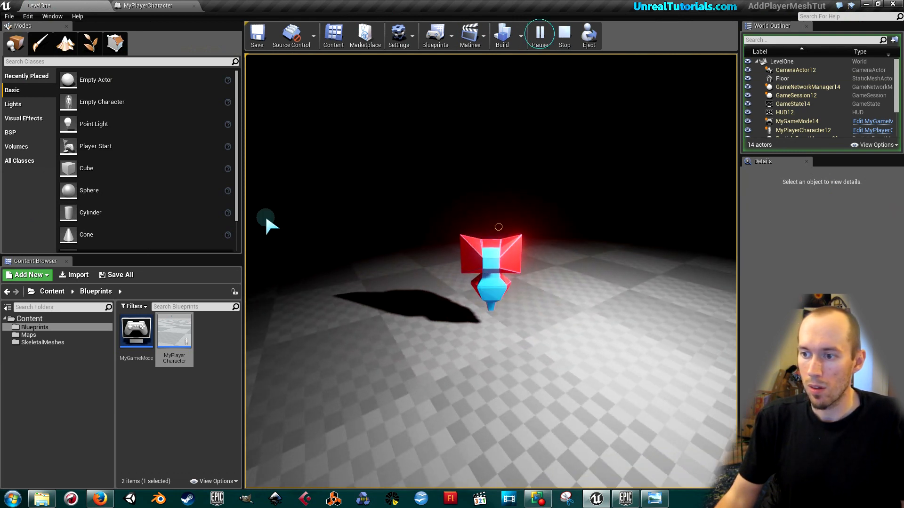
{"action": "left_click", "coordinate": [156, 5]}
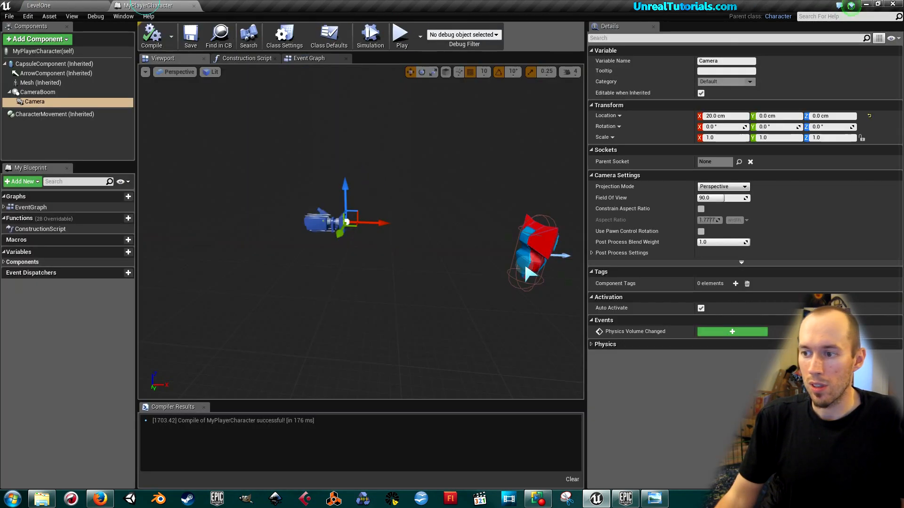
Step: Move the Camera to X 60, confirm Mesh scale 30, and play-test LevelOne
{"action": "left_click_drag", "start_coordinate": [375, 223], "coordinate": [412, 225]}
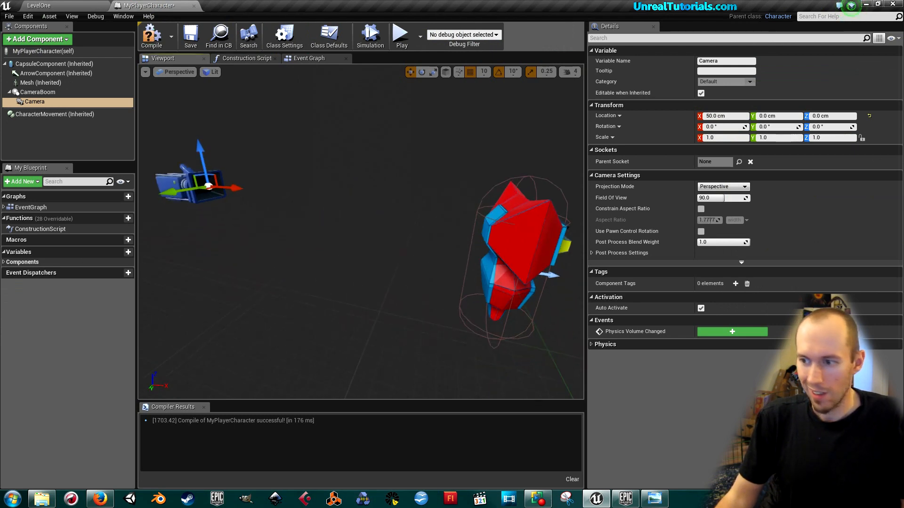
{"action": "left_click", "coordinate": [41, 83]}
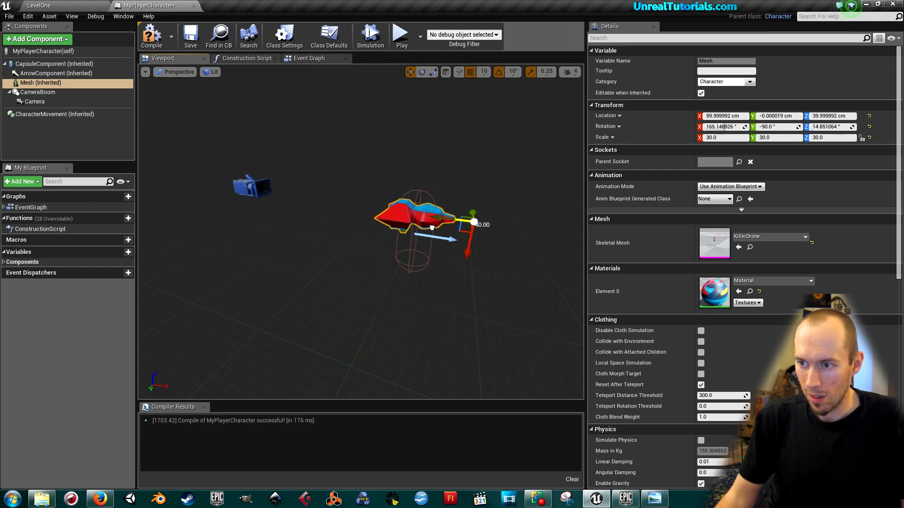
{"action": "left_click", "coordinate": [34, 102]}
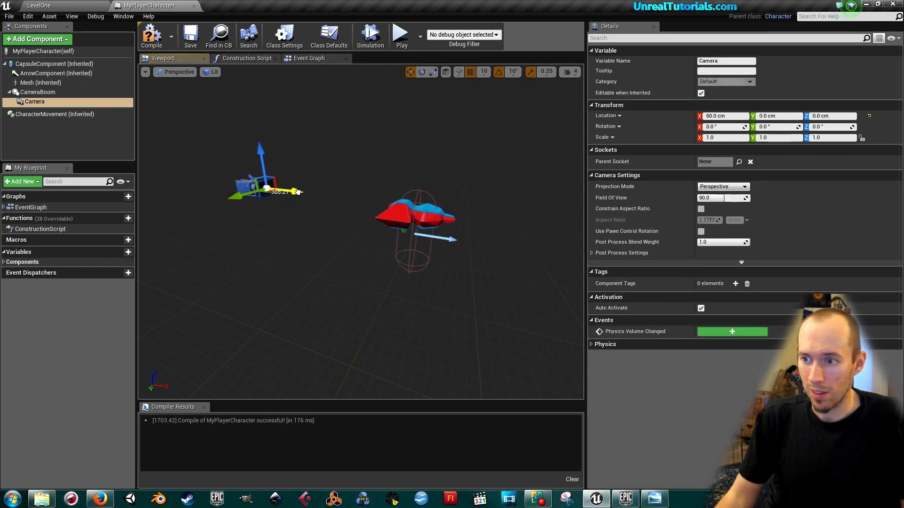
{"action": "left_click", "coordinate": [40, 82]}
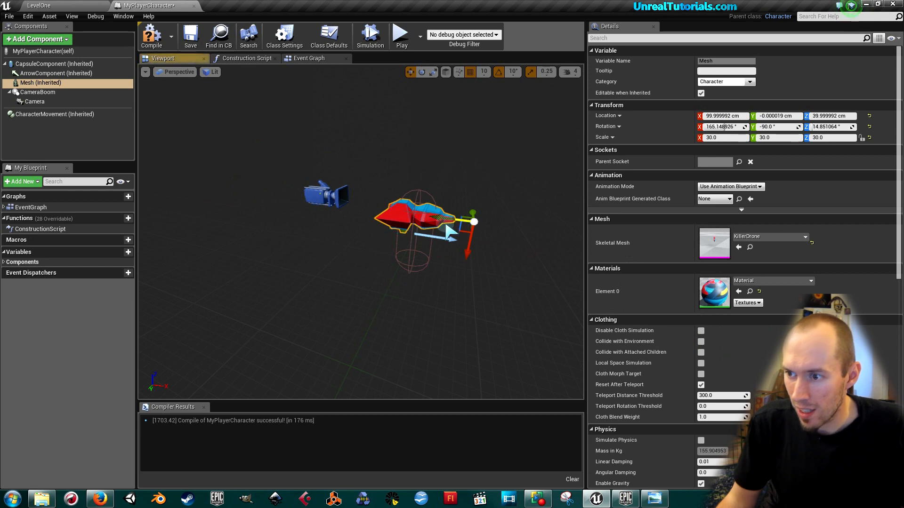
{"action": "mouse_move", "coordinate": [152, 36]}
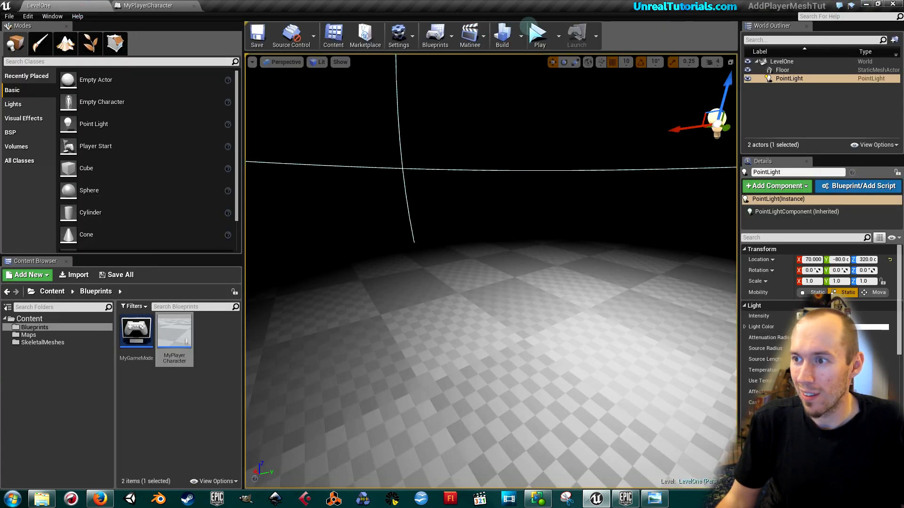
{"action": "left_click", "coordinate": [538, 35]}
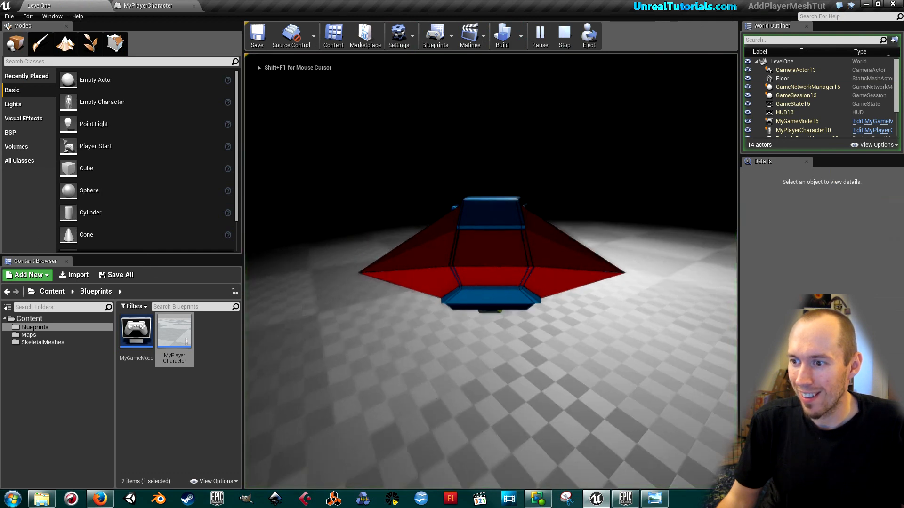